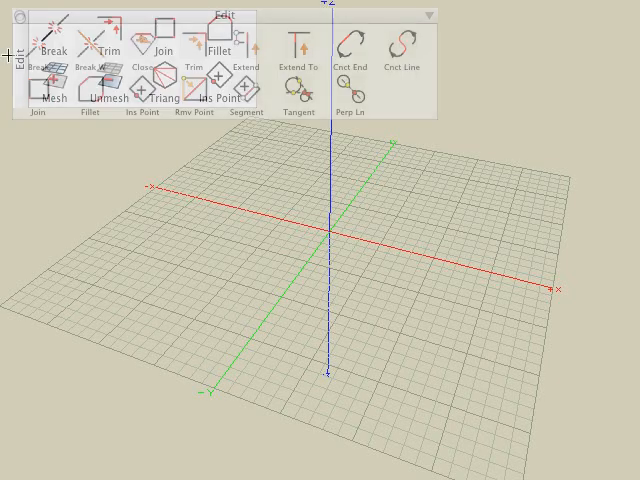
Collapse the Edit palette to the compact set: Break, Trim, Join, Fillet, Mesh, Unmesh, Triang, Ins Point.
click(428, 16)
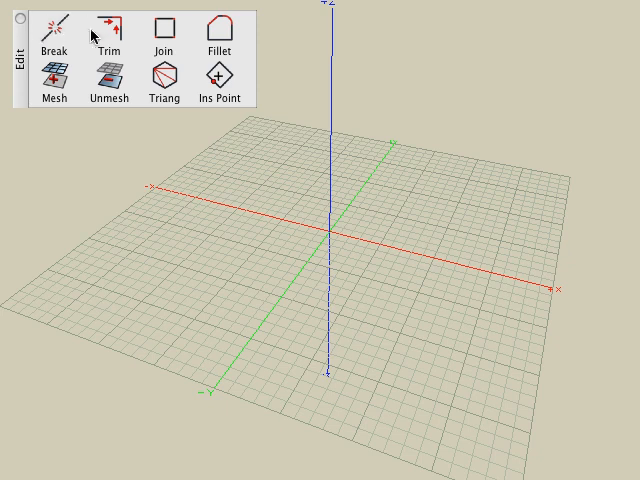
mouse_move(214, 28)
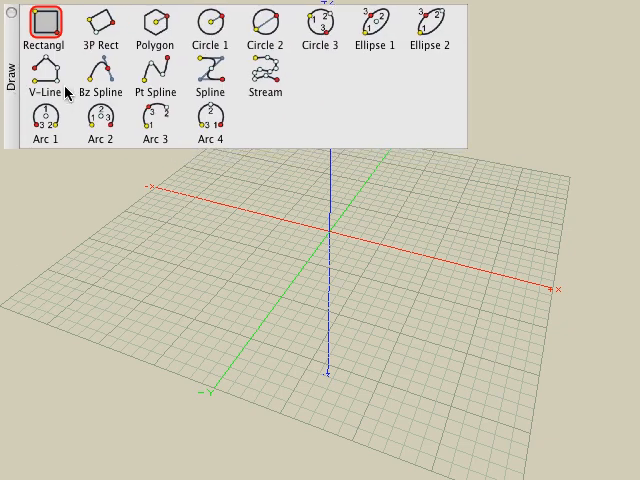
Draw a zigzag open polyline on the grid with the V-Line tool.
click(44, 70)
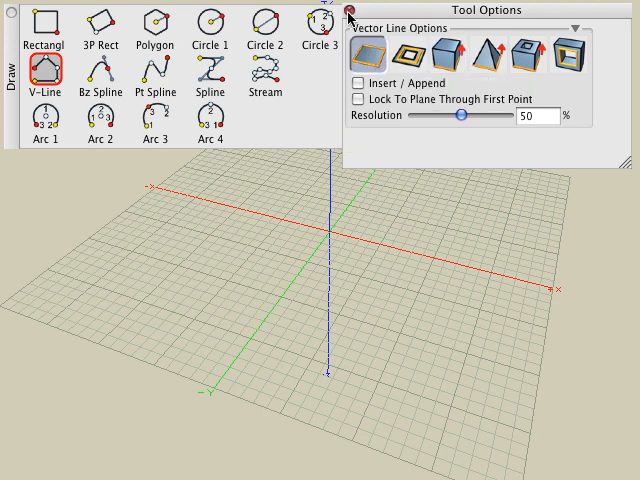
click(352, 12)
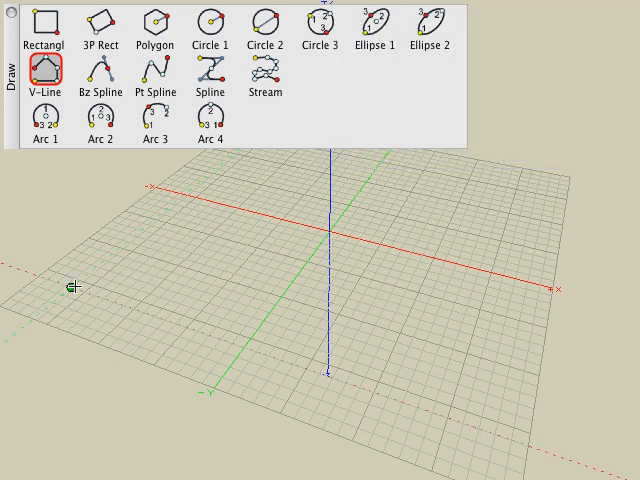
click(376, 244)
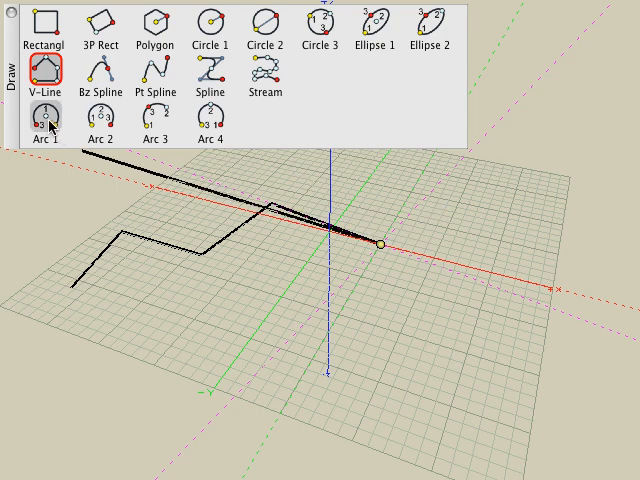
Continue the path with an Arc 1 arc and finish with a wavy Pt Spline curve.
click(48, 116)
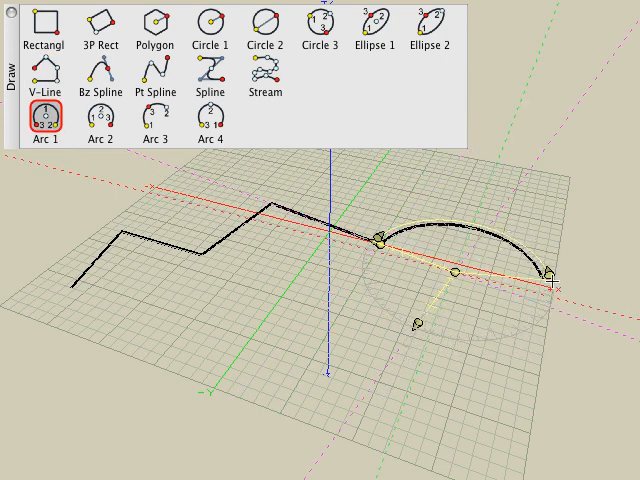
click(156, 64)
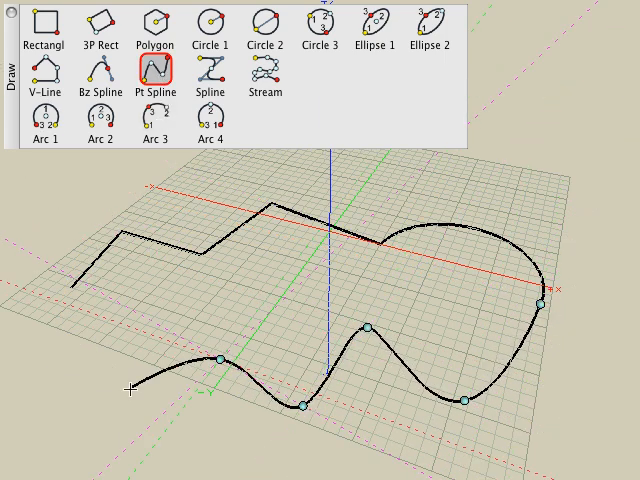
click(46, 24)
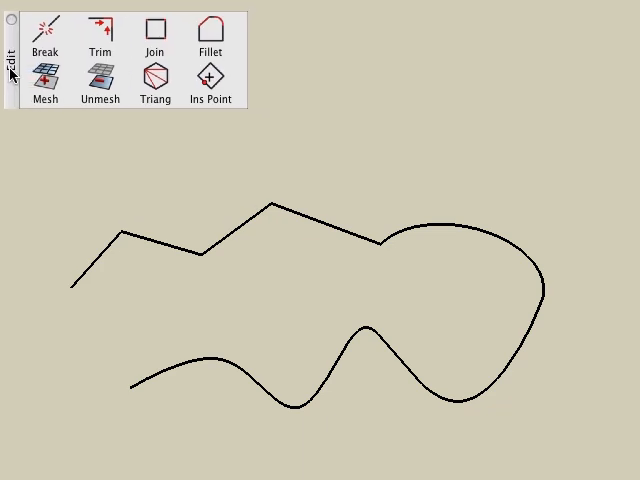
Break the zigzag line near its start so a gap separates its first segments.
click(46, 28)
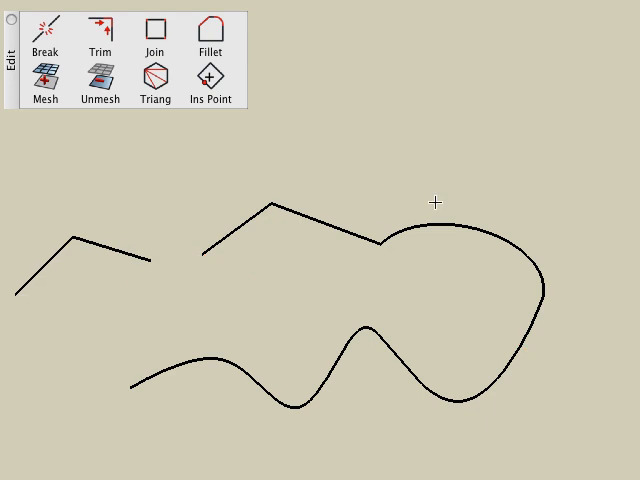
click(100, 28)
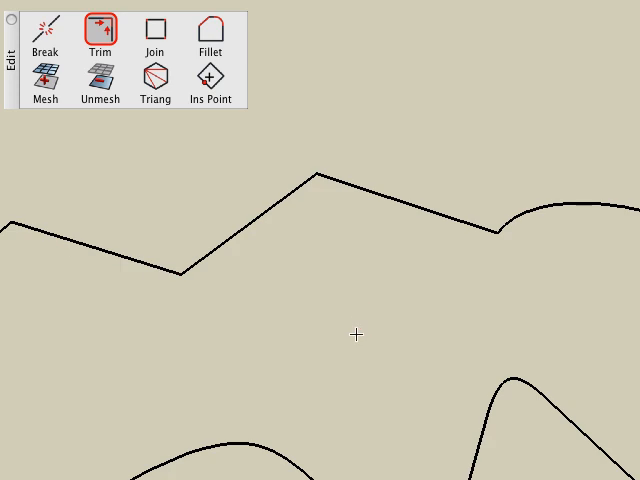
mouse_move(148, 256)
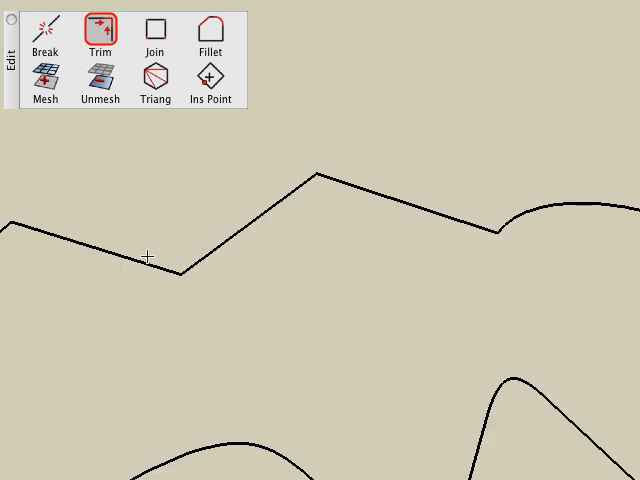
mouse_move(148, 116)
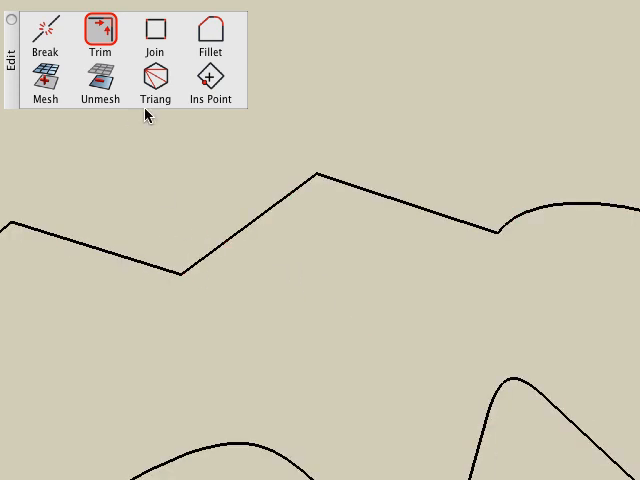
click(156, 30)
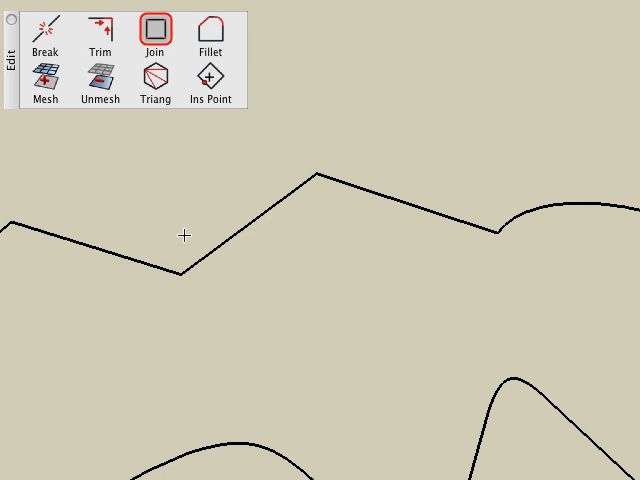
mouse_move(184, 212)
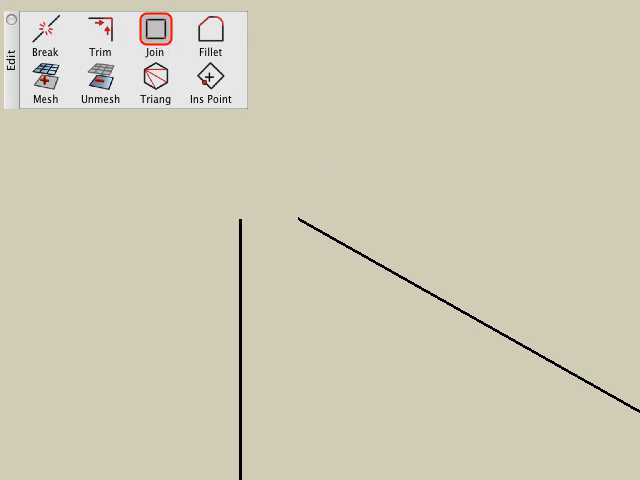
Set Join tolerance 0'-1" and pick the slanted segment as the first piece to rejoin.
click(156, 24)
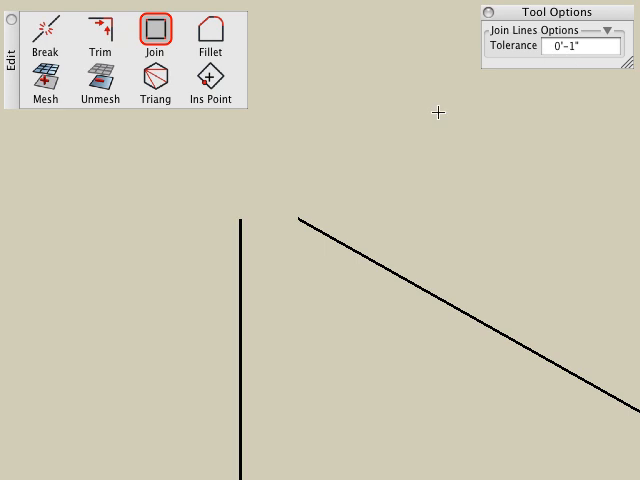
click(242, 246)
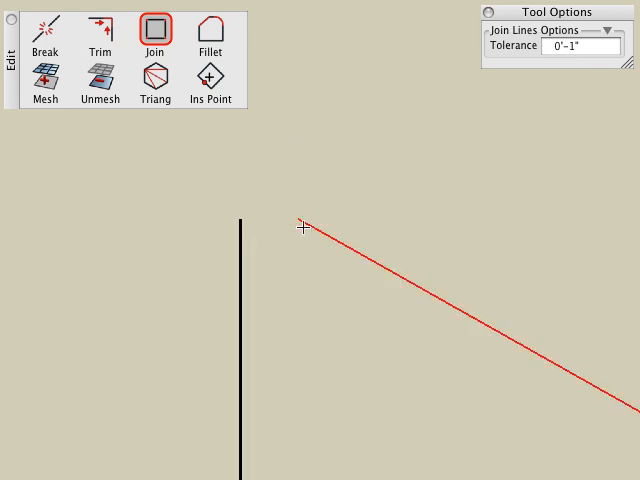
click(302, 224)
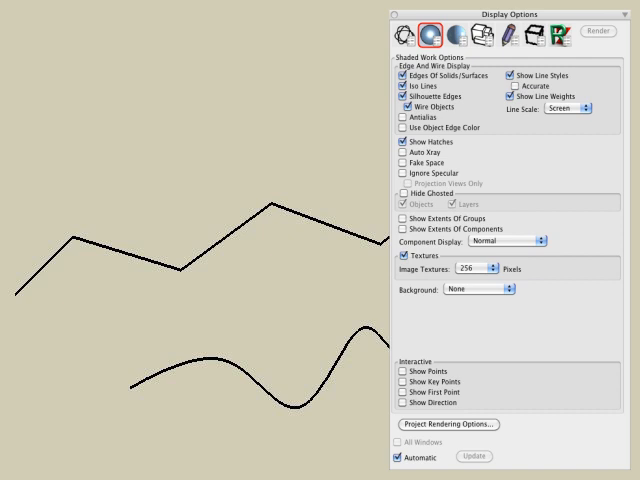
Show points along the lines and switch to the Fillet tool.
click(384, 370)
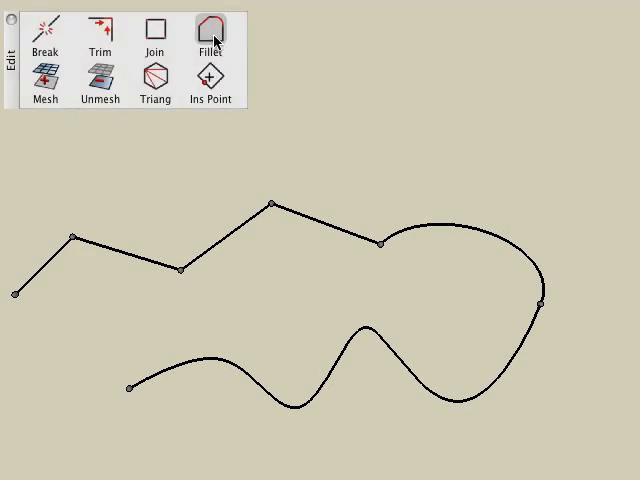
click(212, 28)
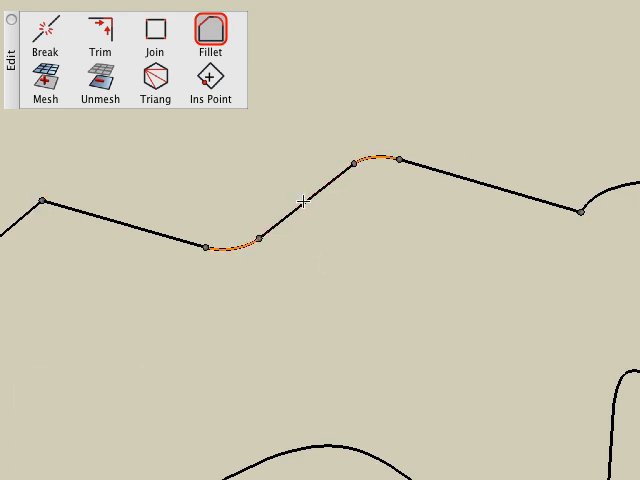
mouse_move(322, 244)
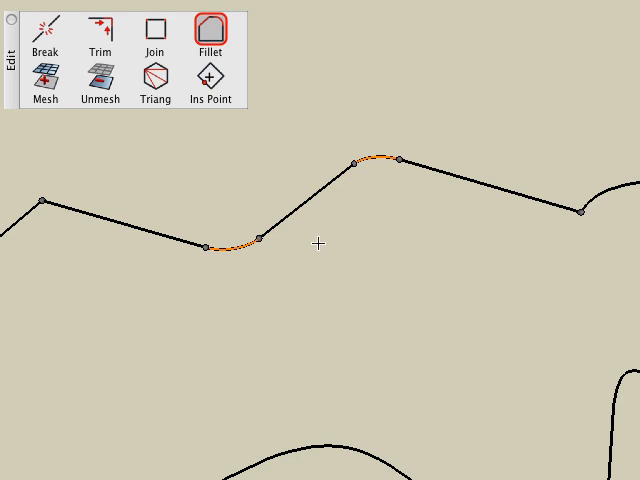
mouse_move(356, 218)
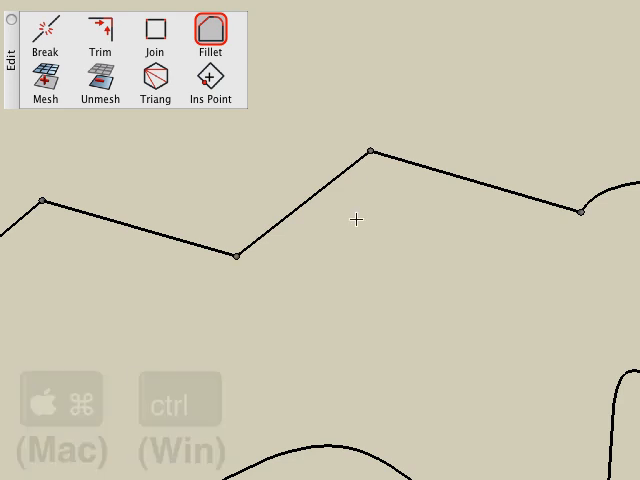
mouse_move(370, 156)
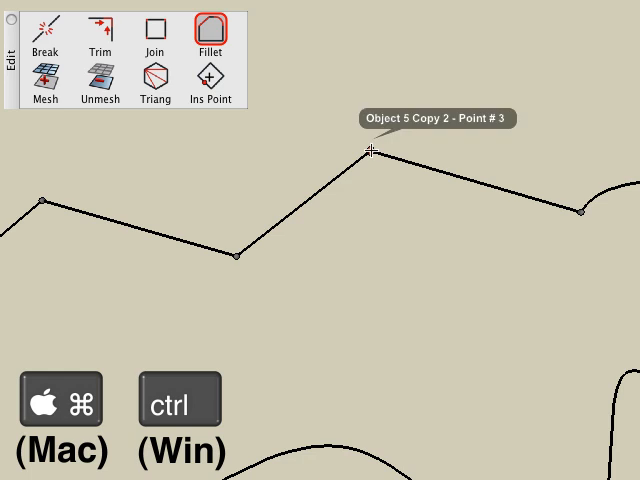
Round the zigzag's peak corner with a circular fillet and confirm the radius.
click(368, 152)
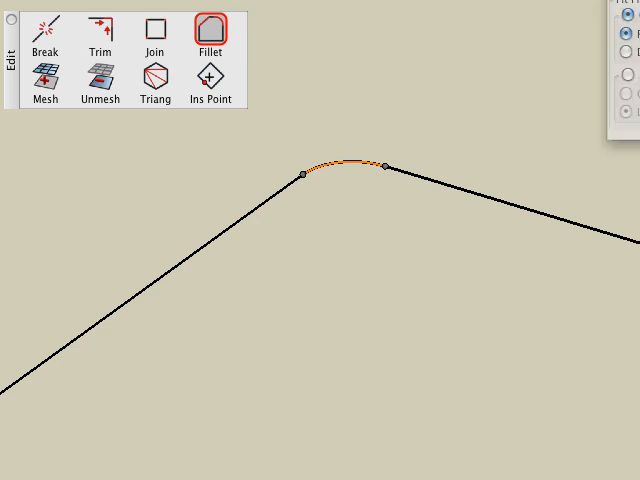
click(210, 36)
text(6)
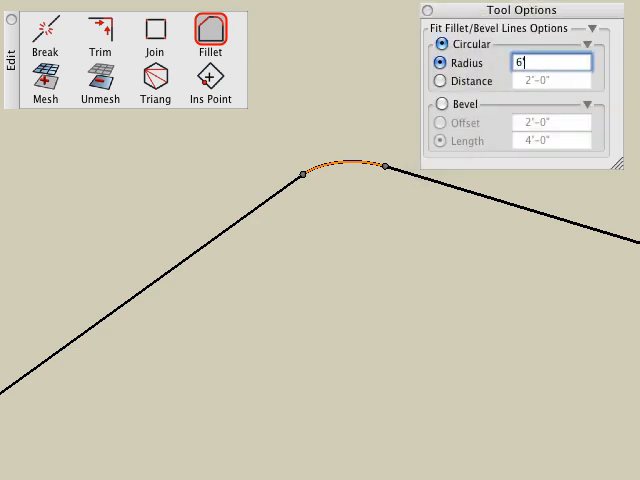
key(Return)
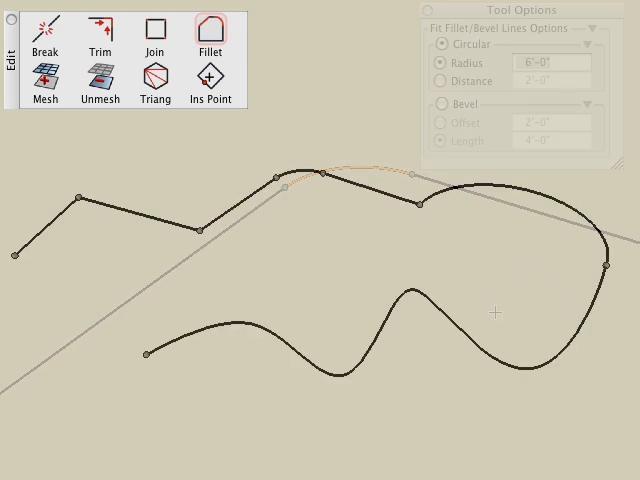
Insert extra points partway along the path's segments with Ins Point.
click(208, 80)
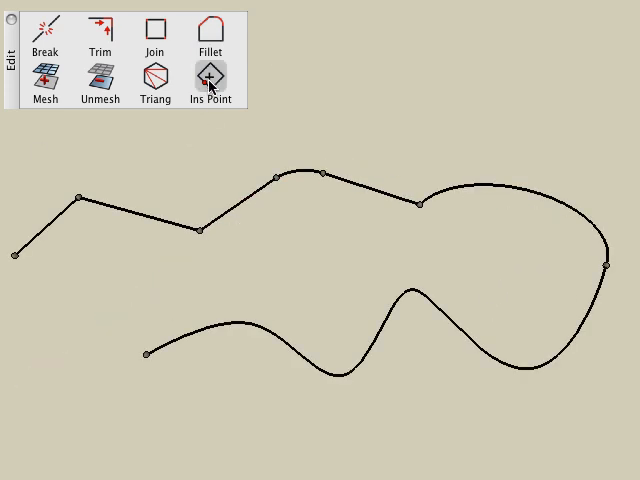
click(212, 76)
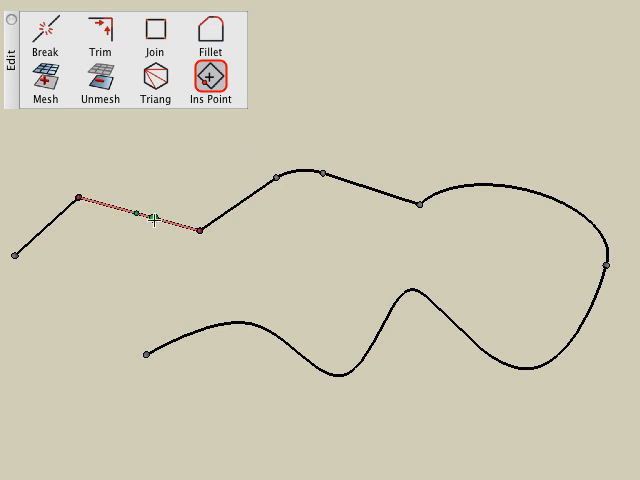
click(150, 218)
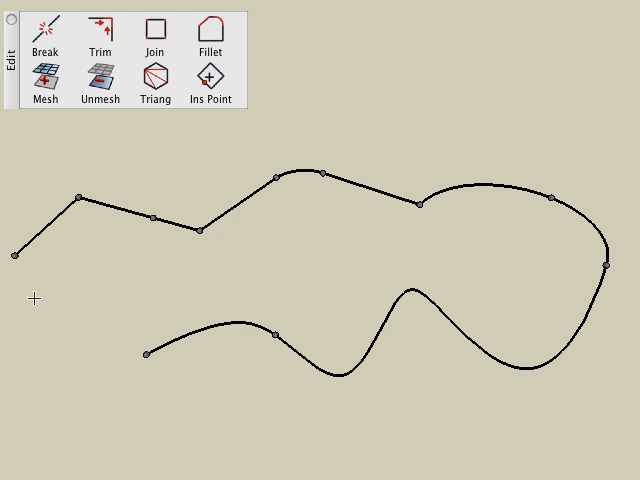
mouse_move(150, 216)
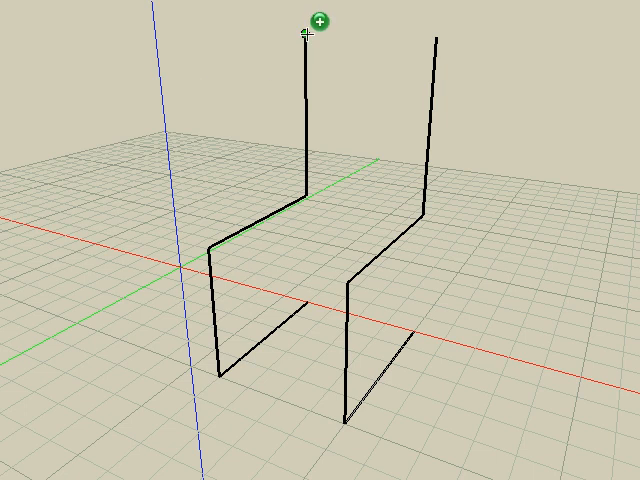
mouse_move(310, 36)
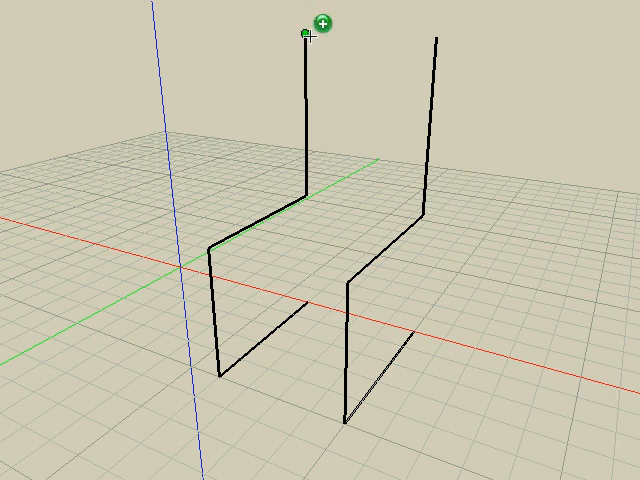
Run a line across the top between the two back uprights, closing the chair outline.
click(436, 44)
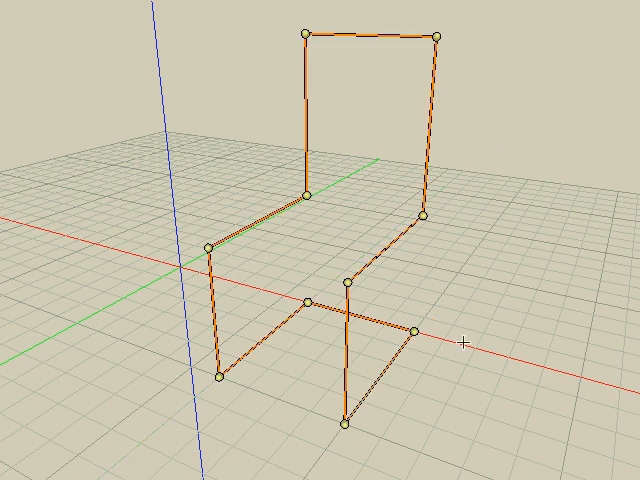
mouse_move(462, 346)
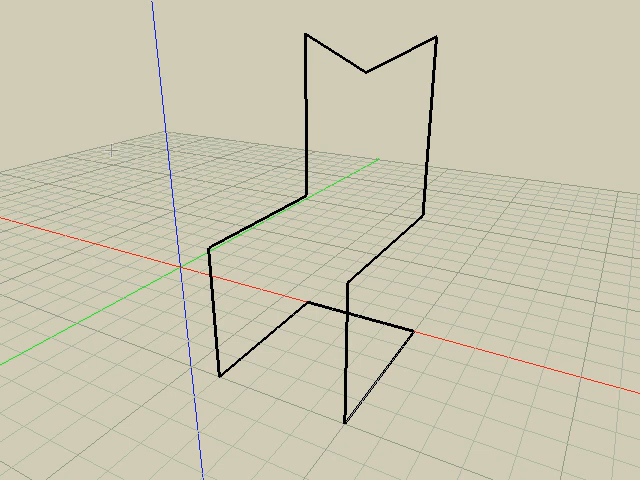
mouse_move(52, 348)
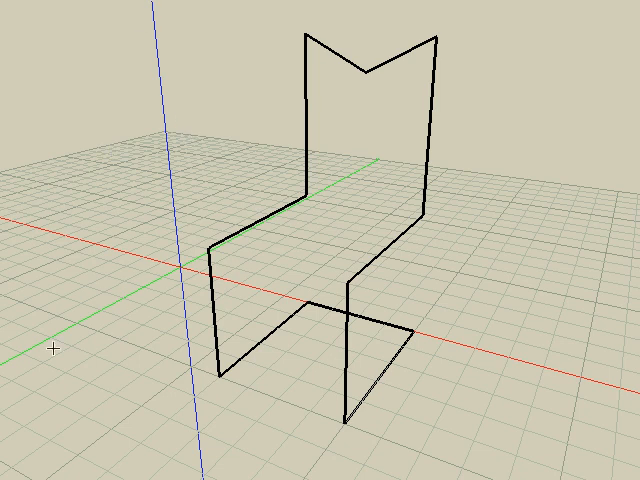
Bring up the Edit palette and choose Fillet to round the frame's corners.
click(190, 356)
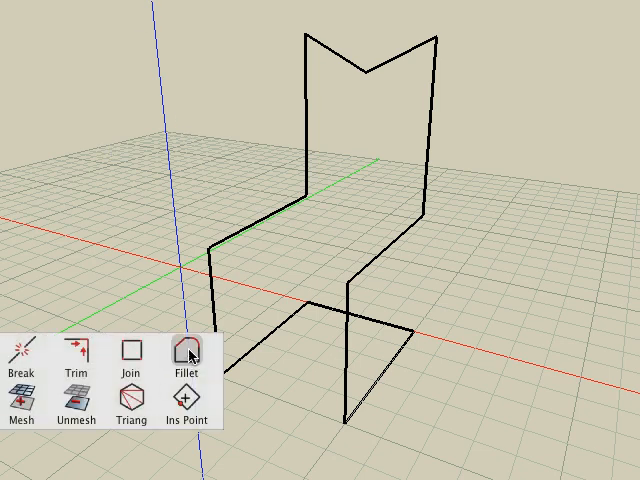
click(186, 348)
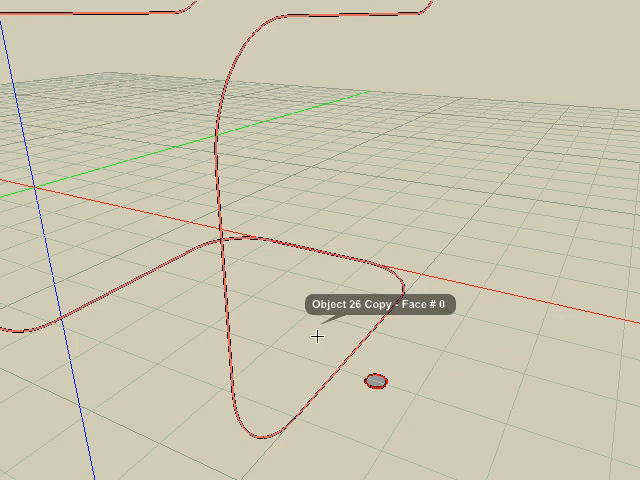
Sweep the small circle along the rounded outline into a solid tubular chair frame.
click(320, 336)
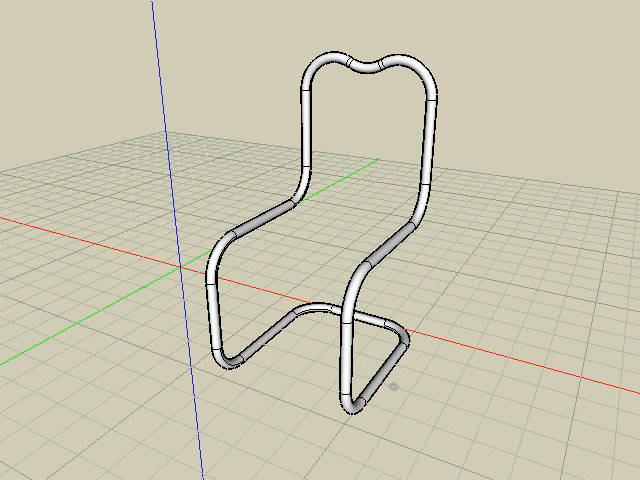
Add a seat slab on the frame and soften its edges with Plain Rounding.
click(18, 36)
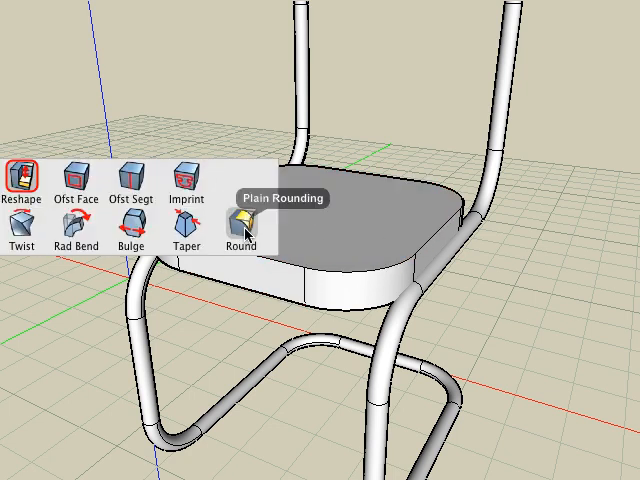
click(236, 228)
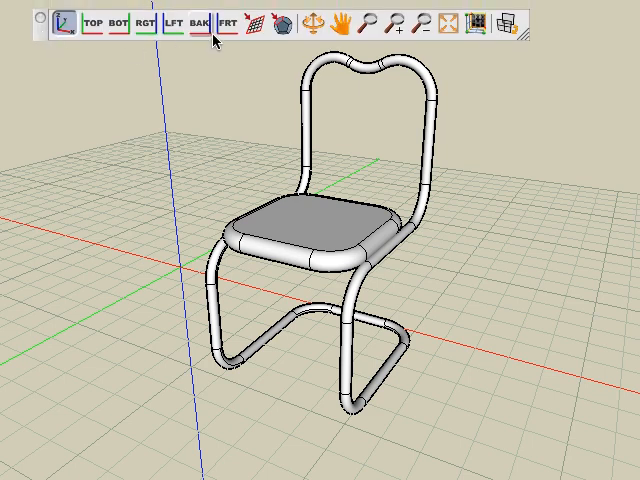
Switch to the front view to face the chair back straight on.
click(224, 24)
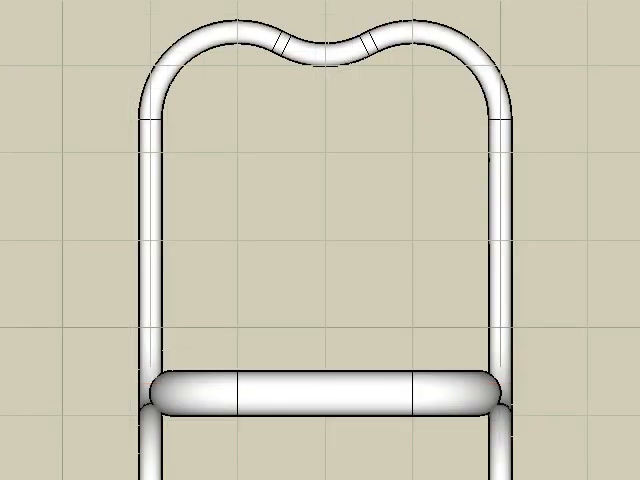
mouse_move(26, 82)
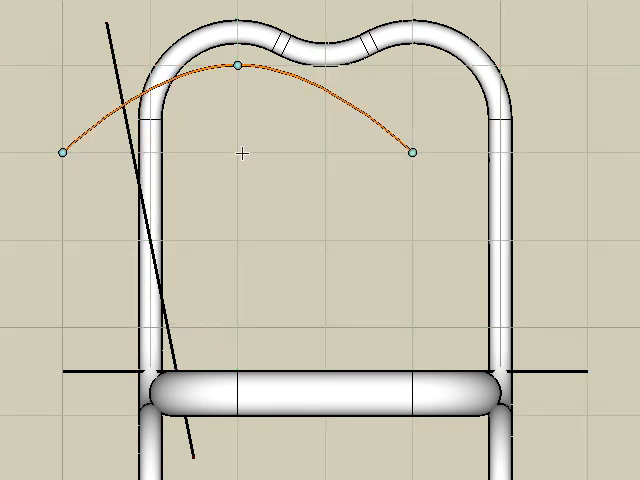
mouse_move(320, 136)
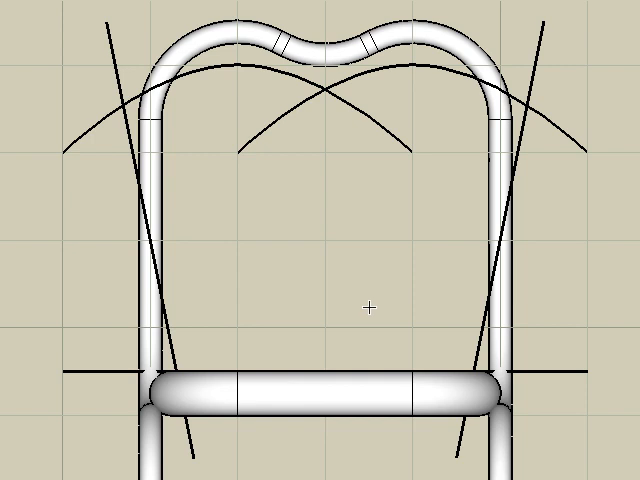
mouse_move(348, 288)
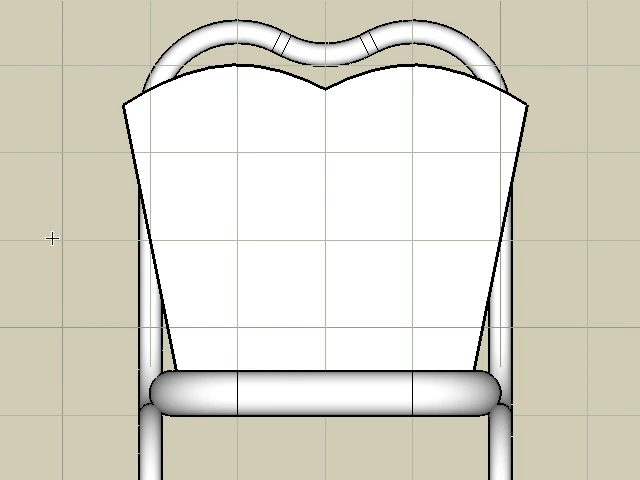
mouse_move(92, 100)
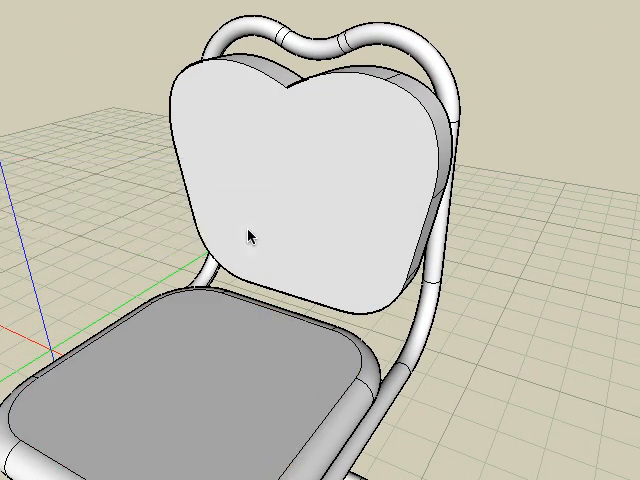
Select the new rounded backrest solid in the 3D view.
click(320, 180)
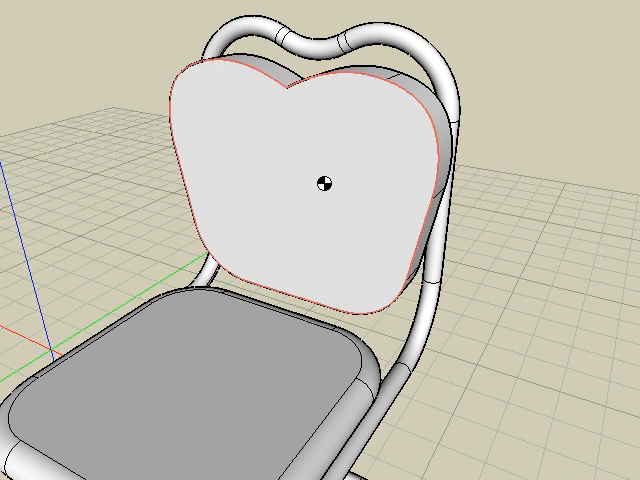